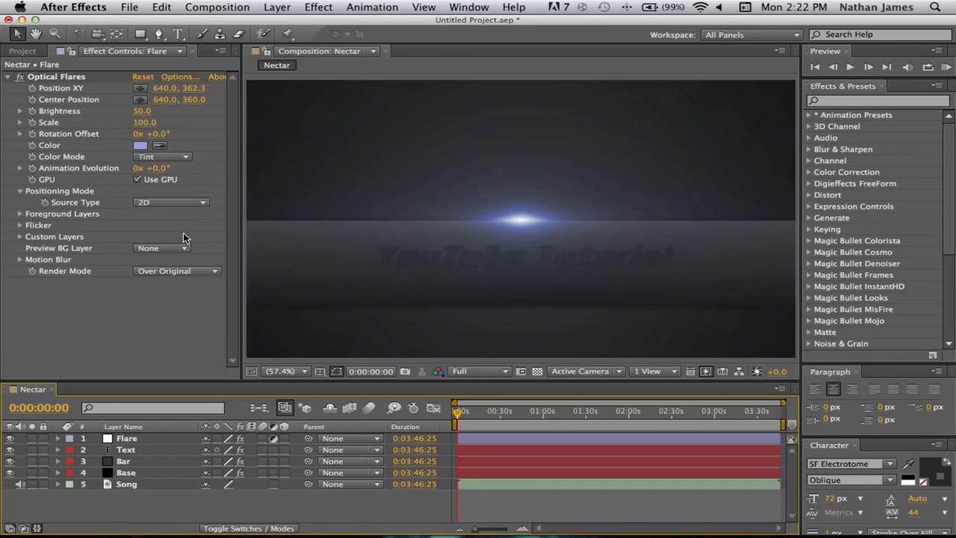
mouse_move(625, 254)
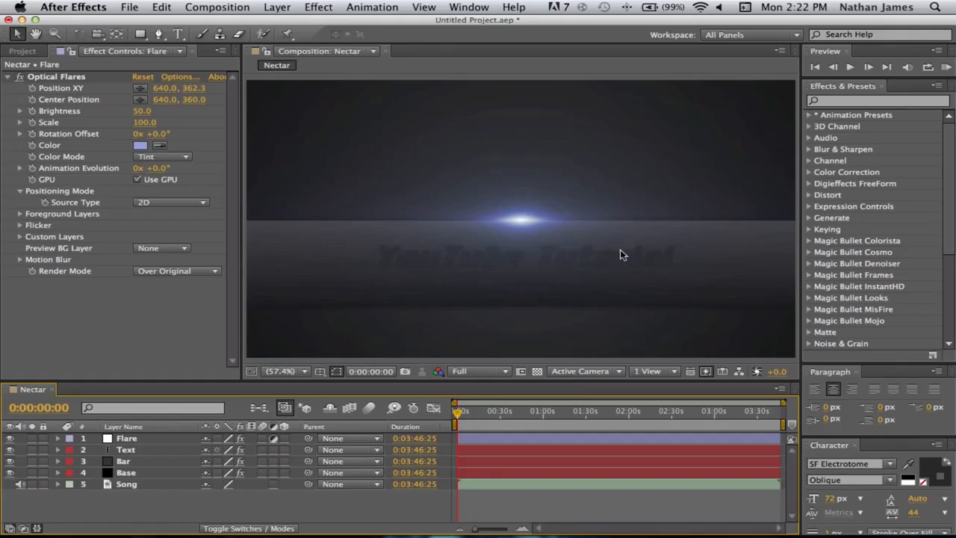
mouse_move(708, 299)
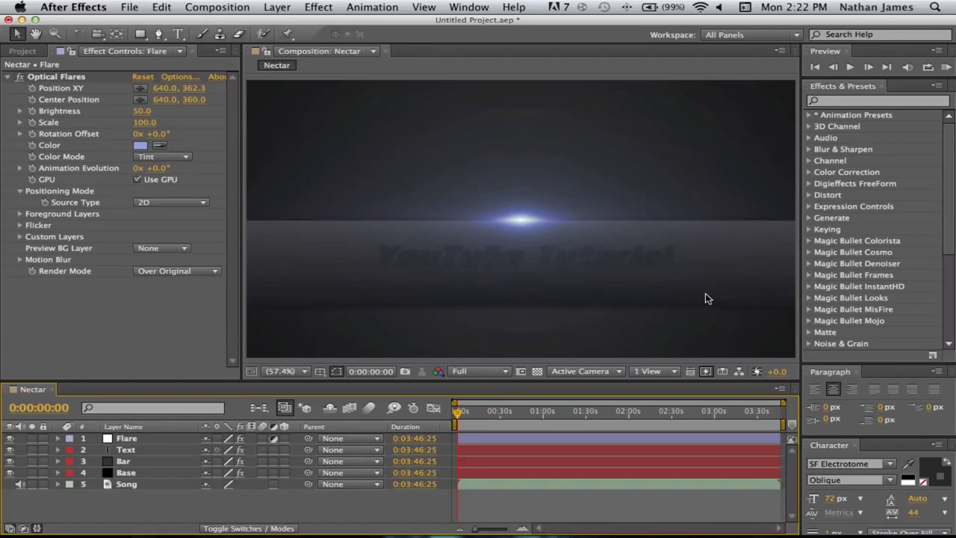
mouse_move(625, 293)
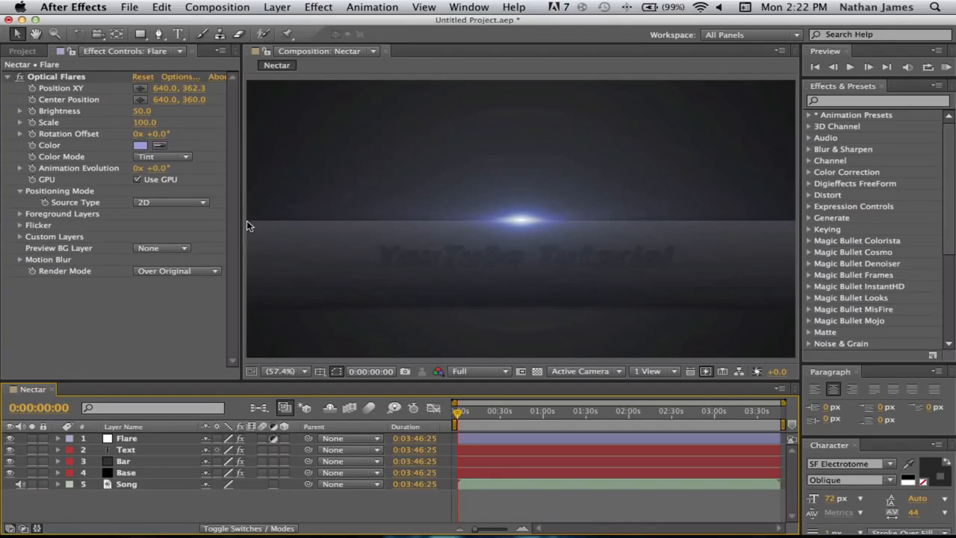
mouse_move(756, 234)
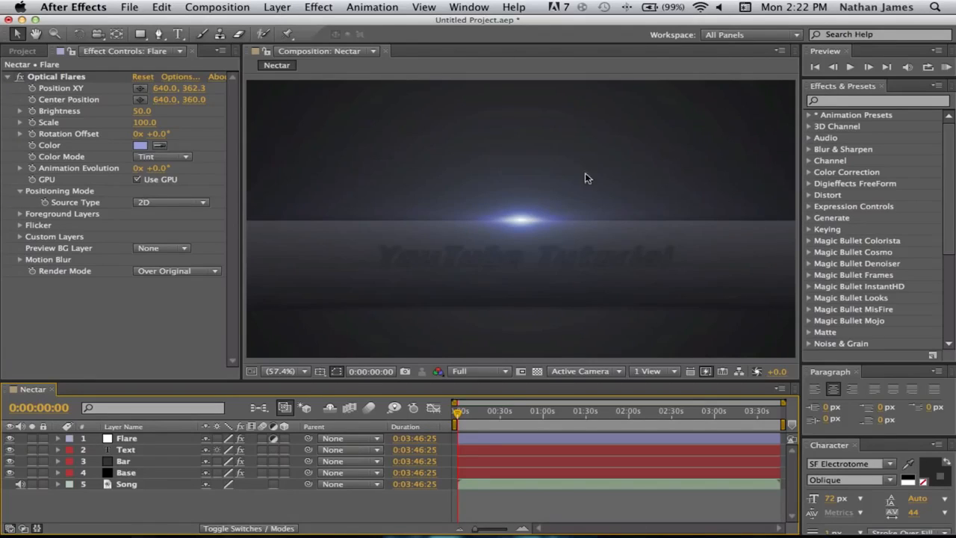
mouse_move(562, 331)
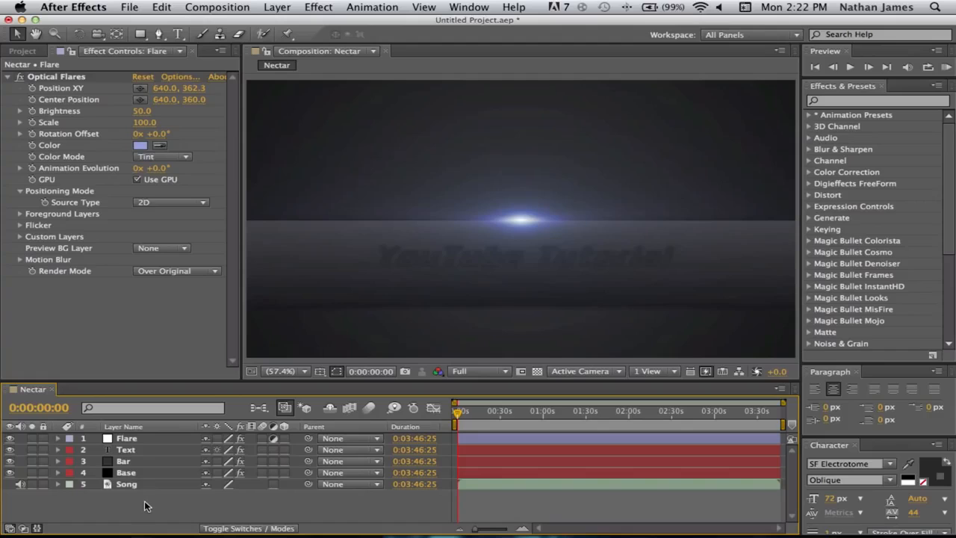
- Add a new adjustment layer, place it just below Flare and rename it Sound Waves
right_click(146, 505)
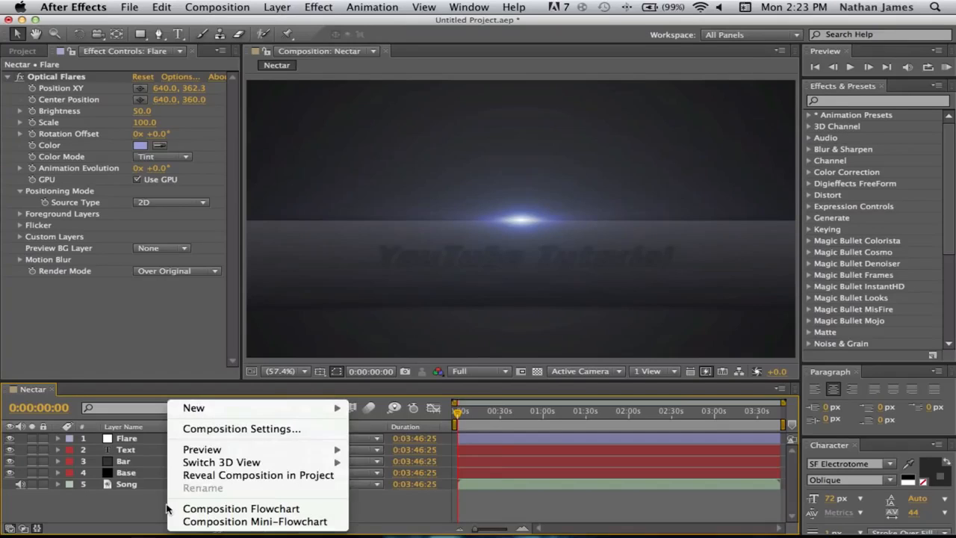
left_click(194, 408)
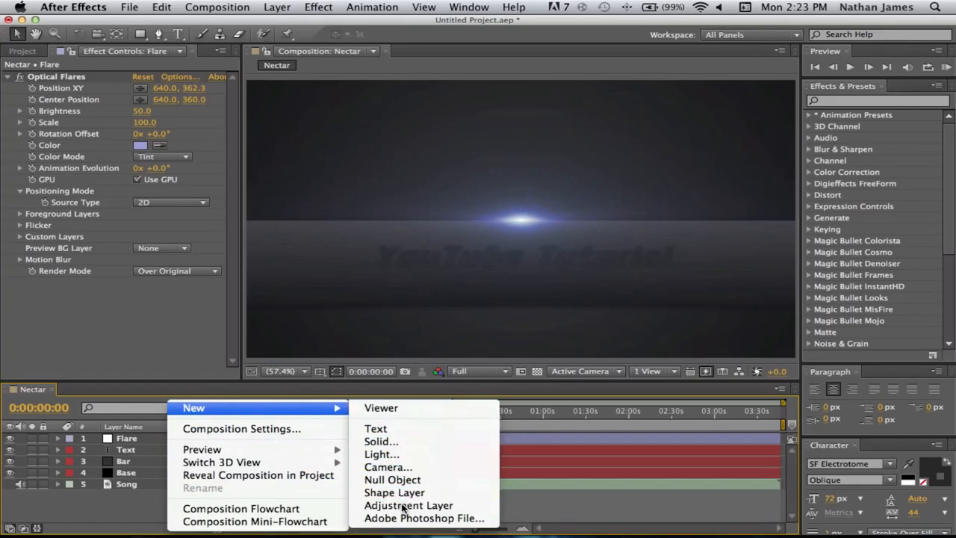
left_click(410, 505)
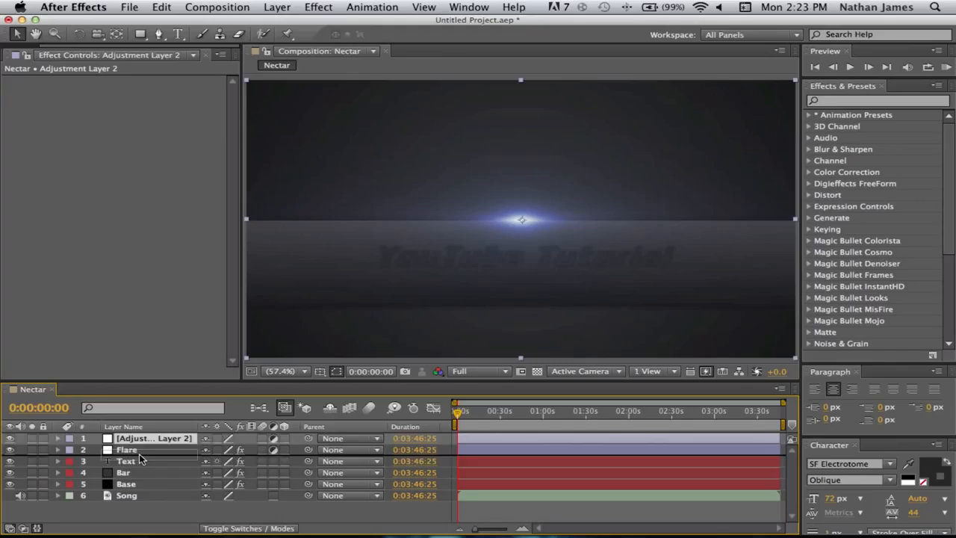
left_click_drag(150, 439, 150, 450)
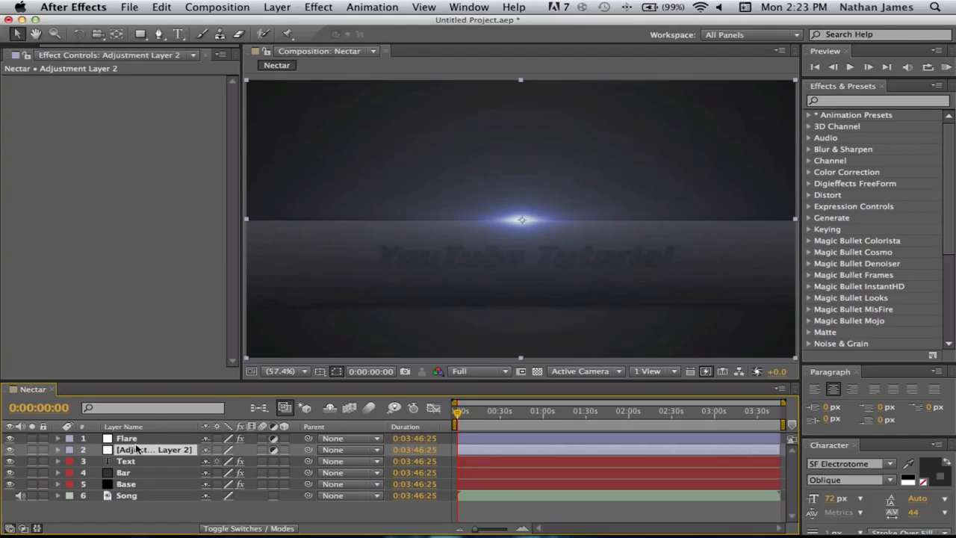
double_click(155, 448)
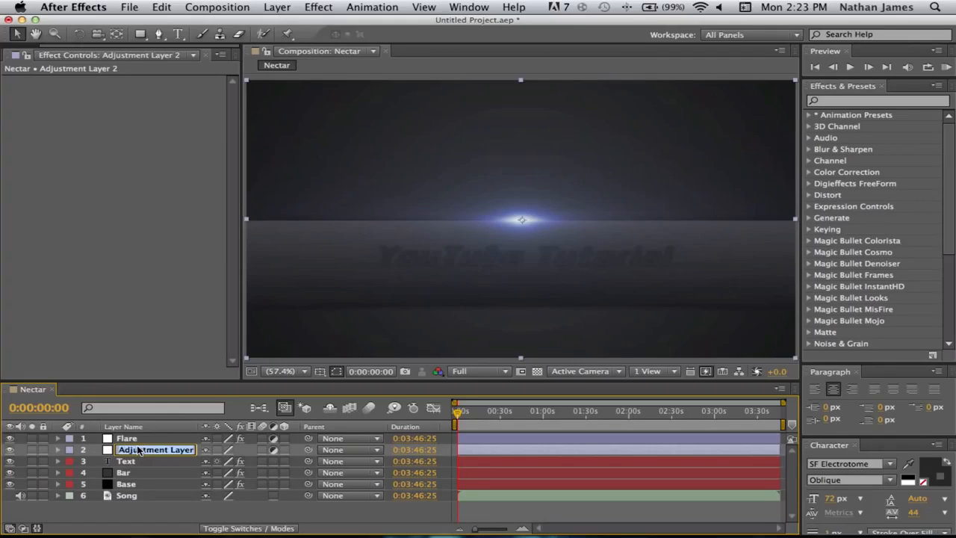
type("Sound Waves")
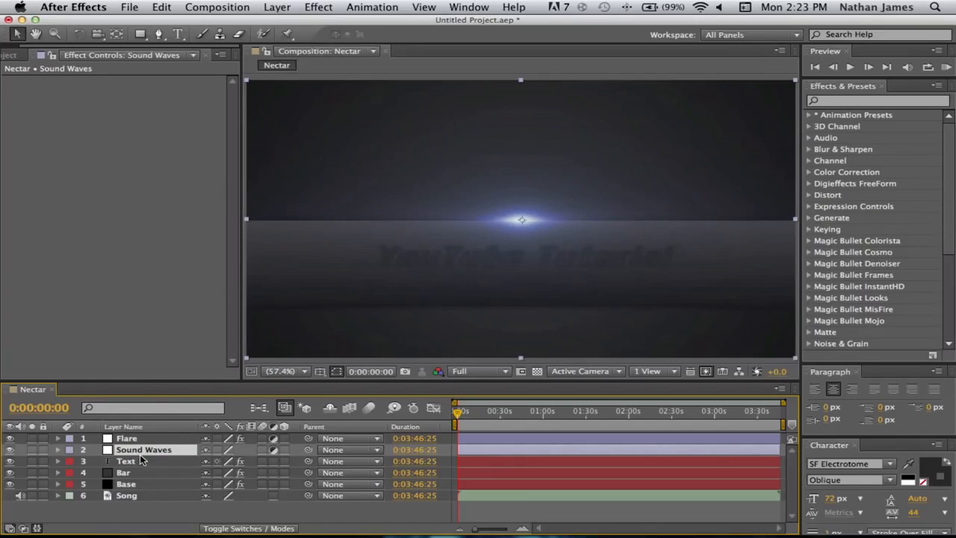
- Apply the Generate > Audio Spectrum effect to the Sound Waves layer
left_click(318, 6)
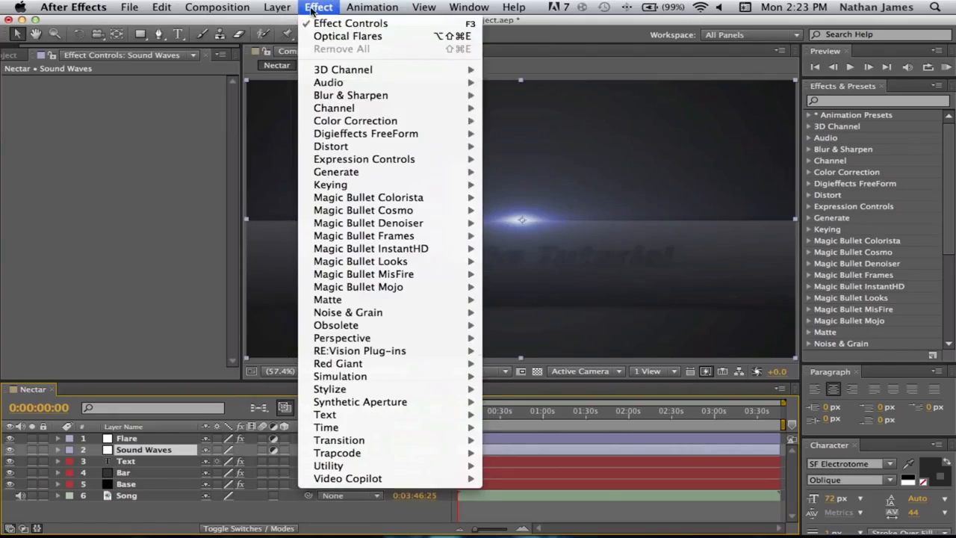
mouse_move(336, 172)
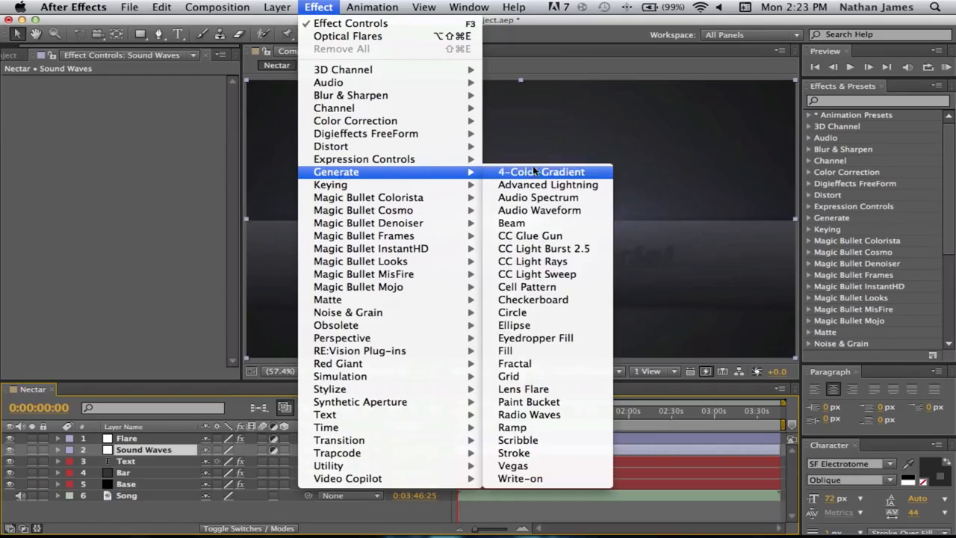
left_click(538, 197)
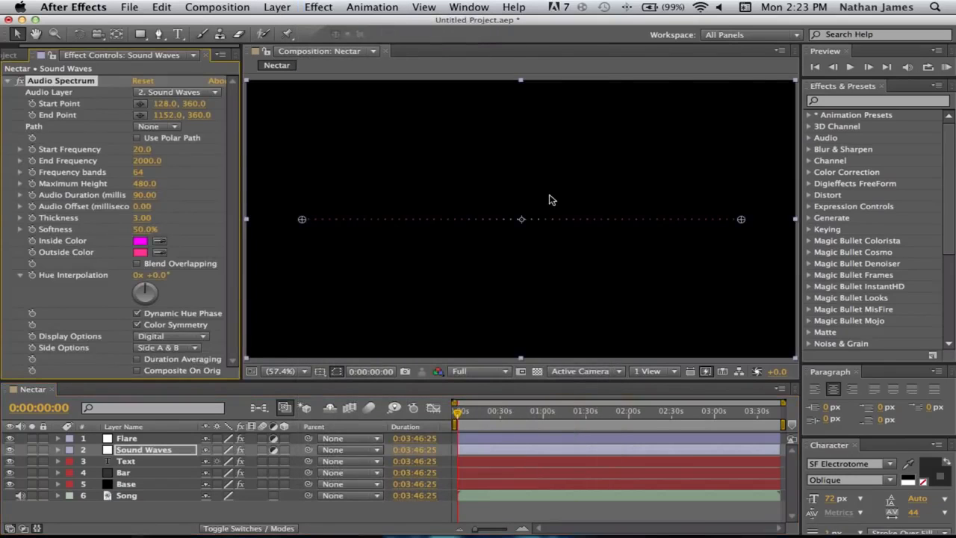
mouse_move(471, 230)
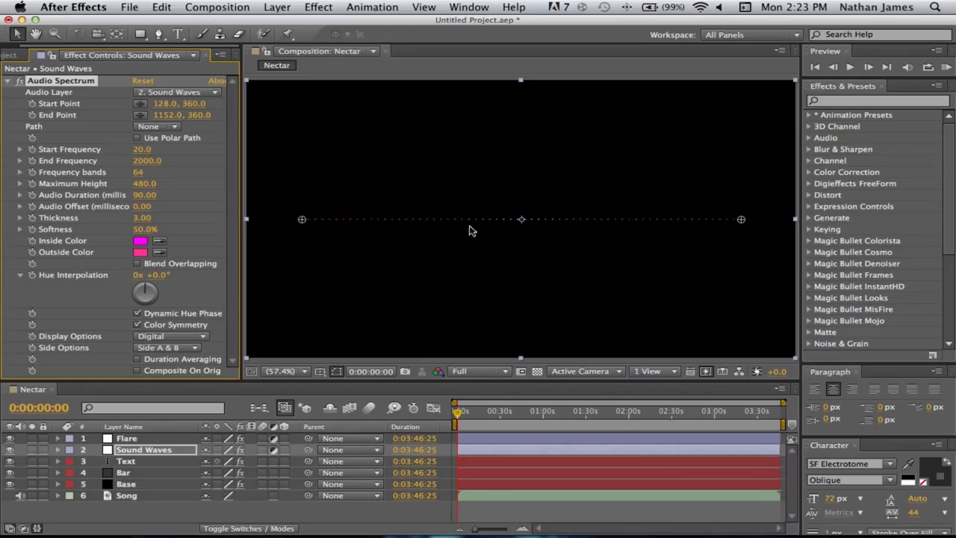
mouse_move(381, 225)
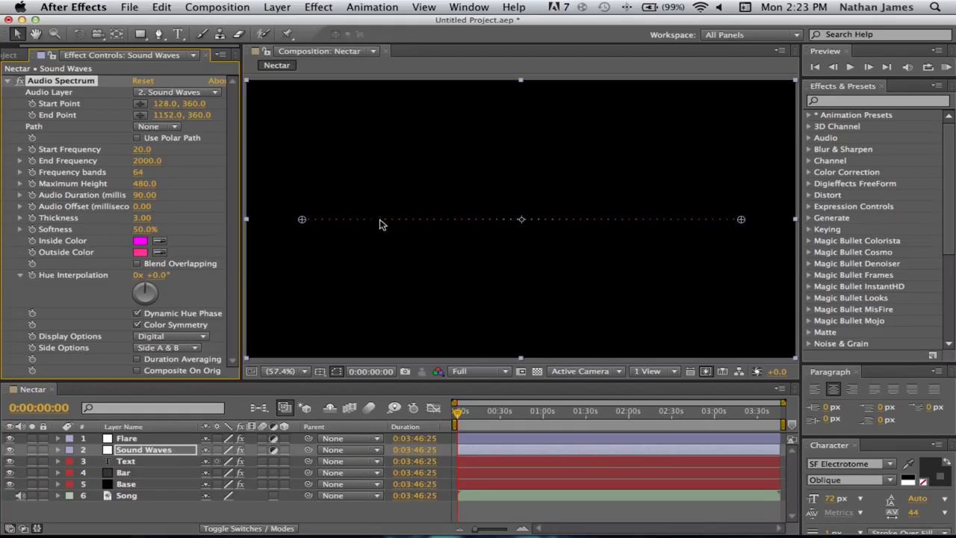
mouse_move(595, 271)
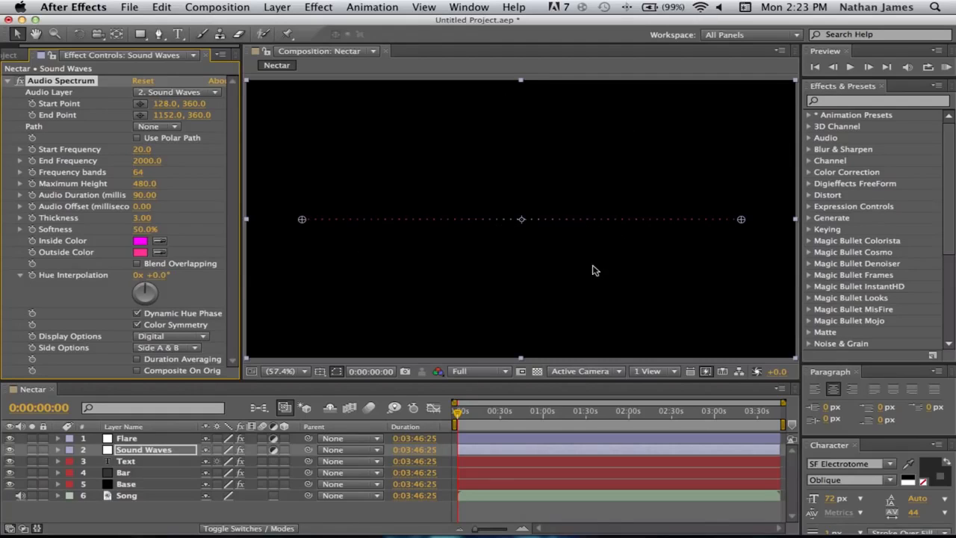
mouse_move(227, 290)
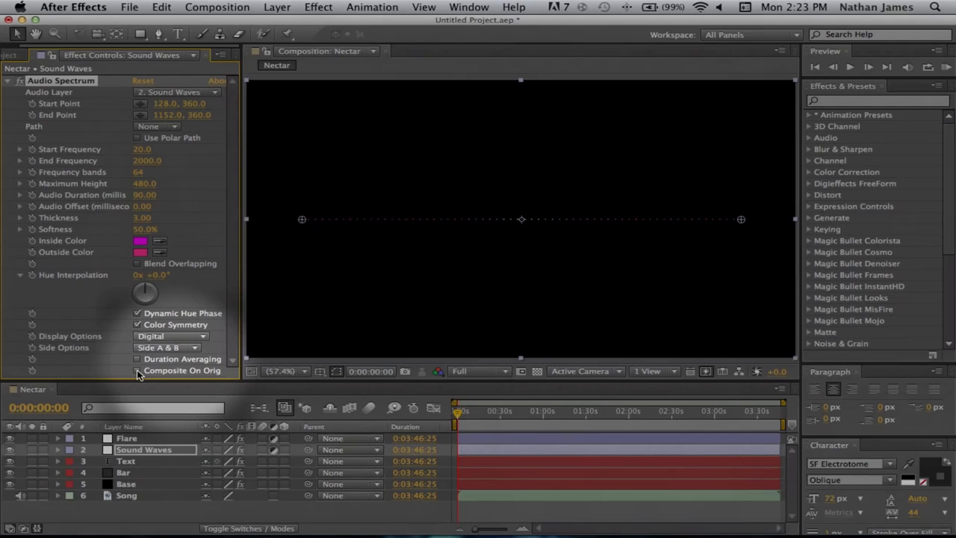
- Enable Composite On Original and move the spectrum's start point to the left edge on the horizon
left_click(137, 371)
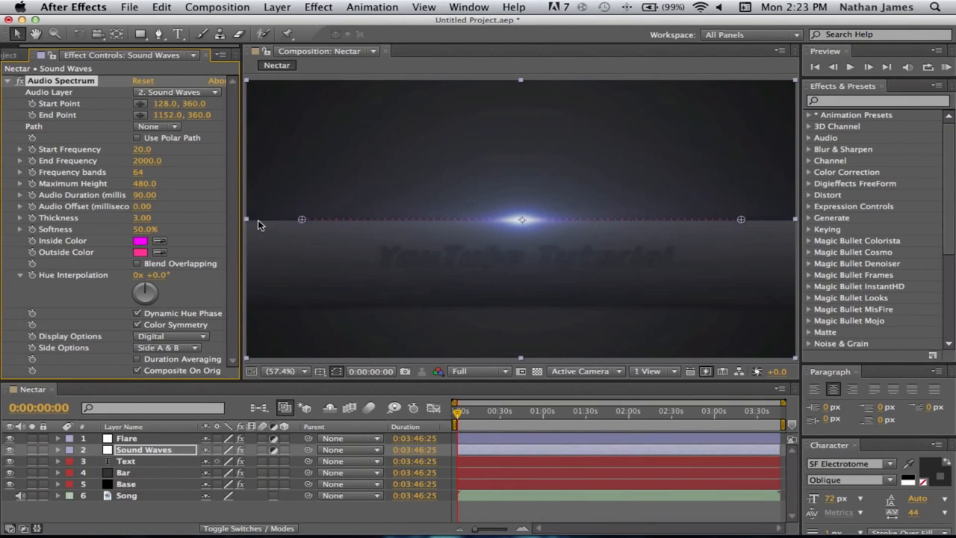
mouse_move(301, 227)
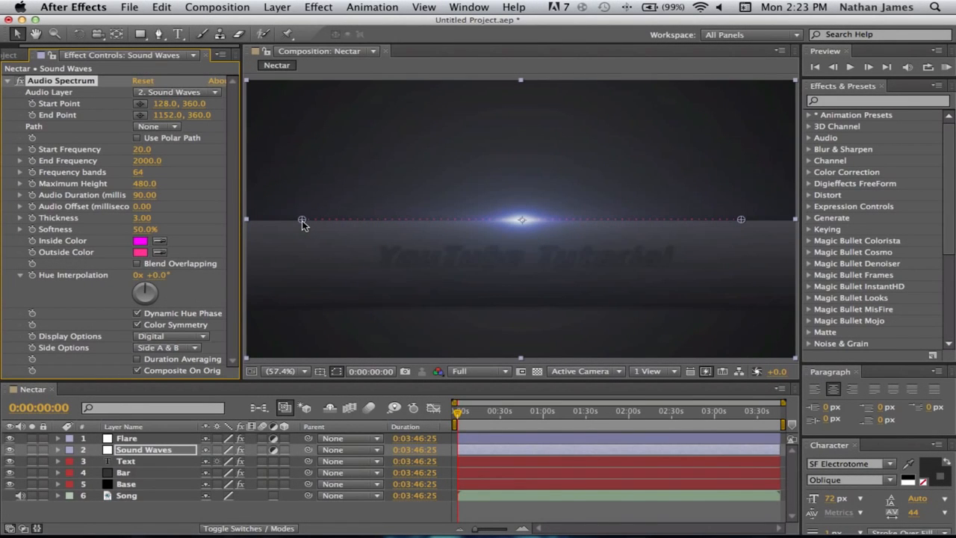
left_click_drag(302, 219, 251, 224)
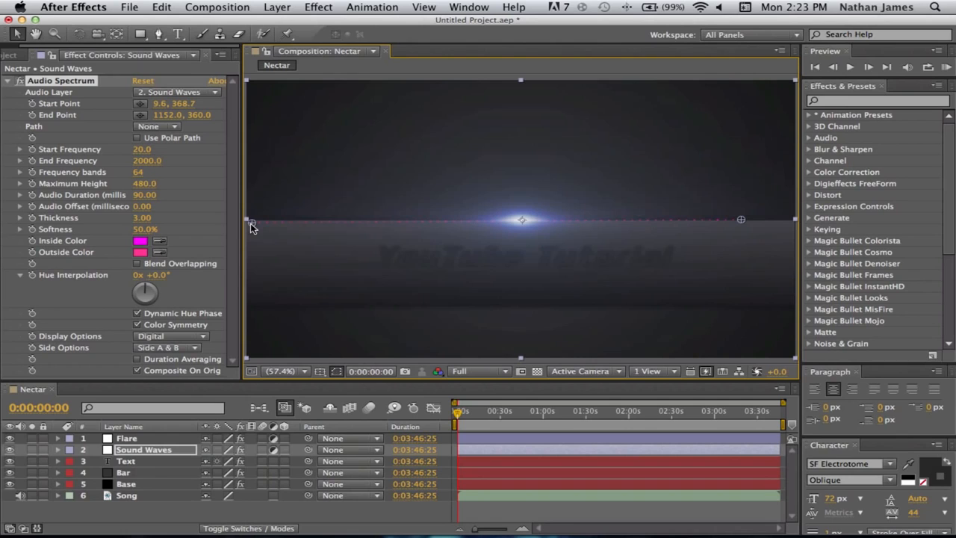
left_click_drag(251, 221, 248, 225)
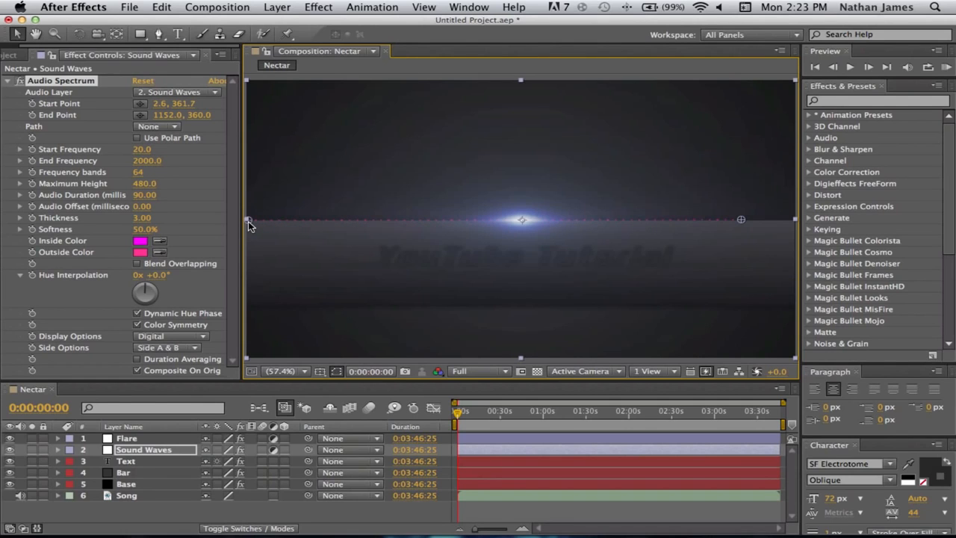
mouse_move(756, 216)
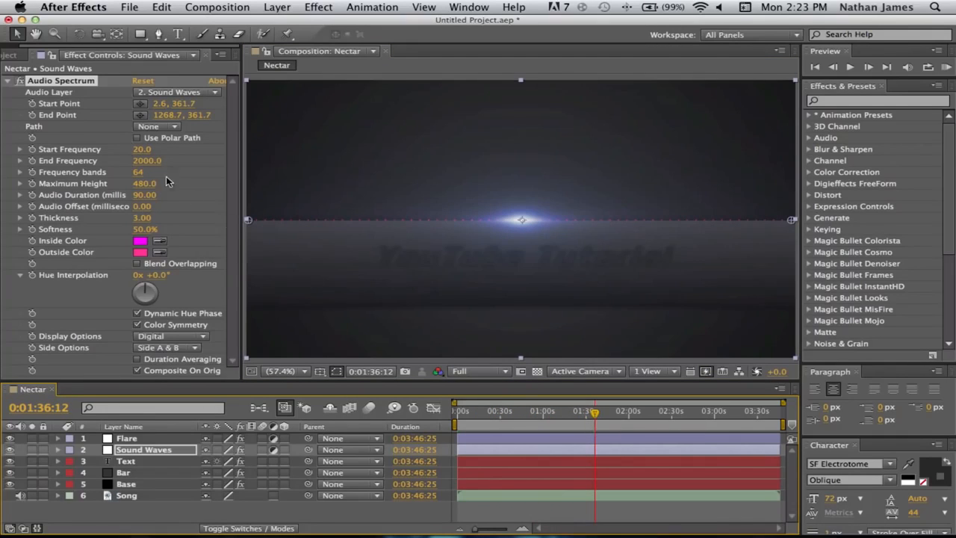
mouse_move(163, 102)
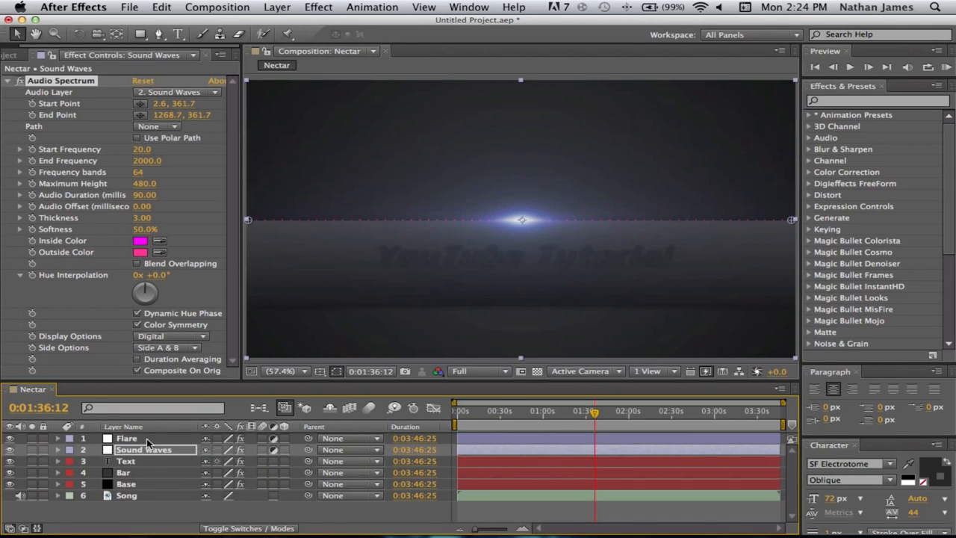
mouse_move(206, 99)
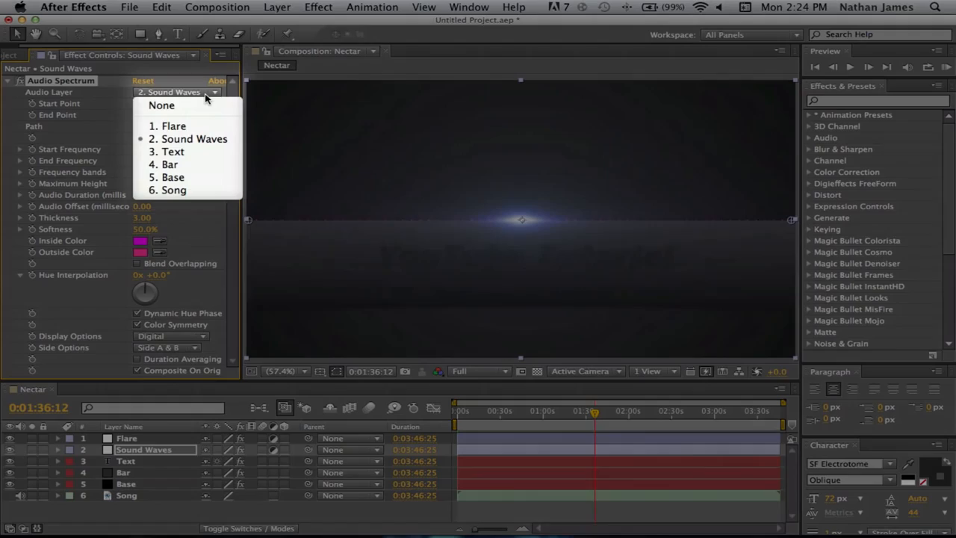
mouse_move(173, 190)
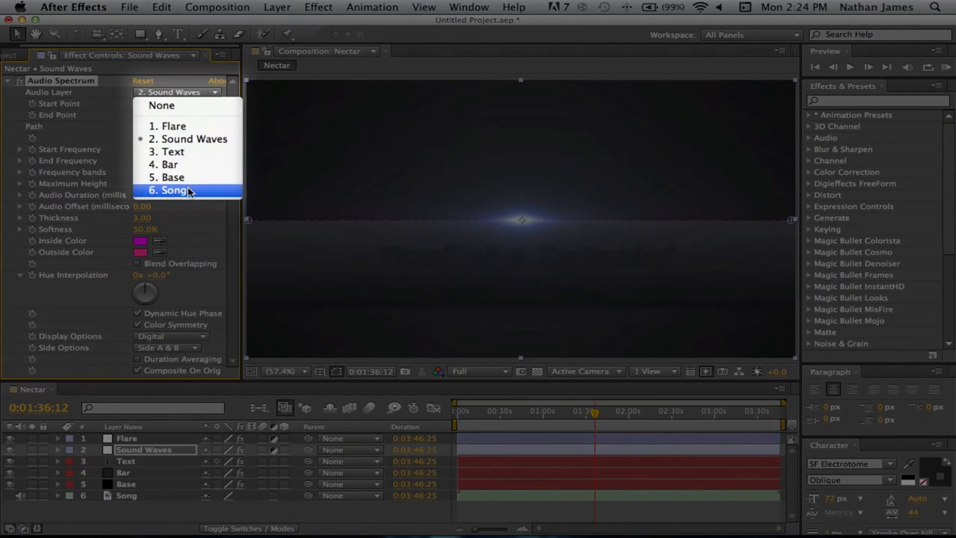
- Set the spectrum's Audio Layer to 6. Song so pink bars appear along the horizon
left_click(173, 190)
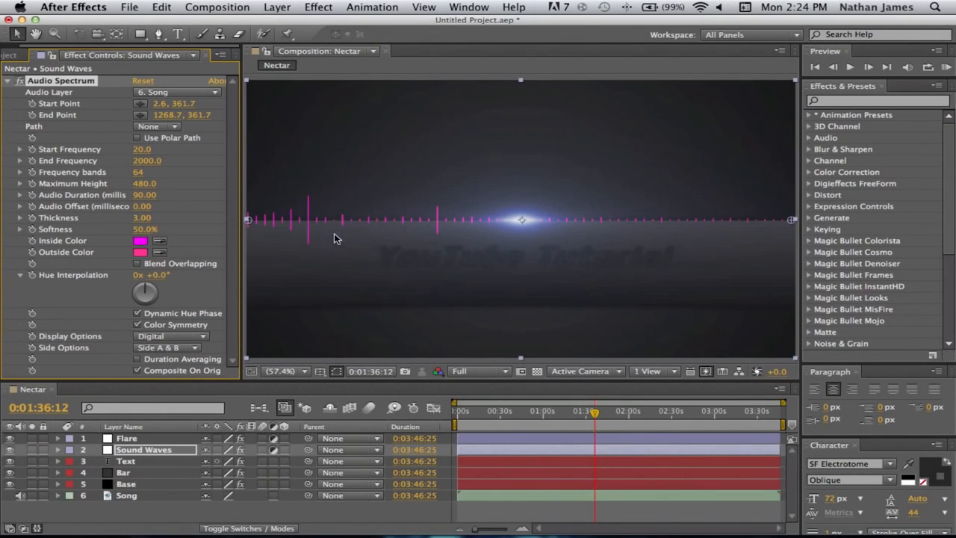
left_click(505, 411)
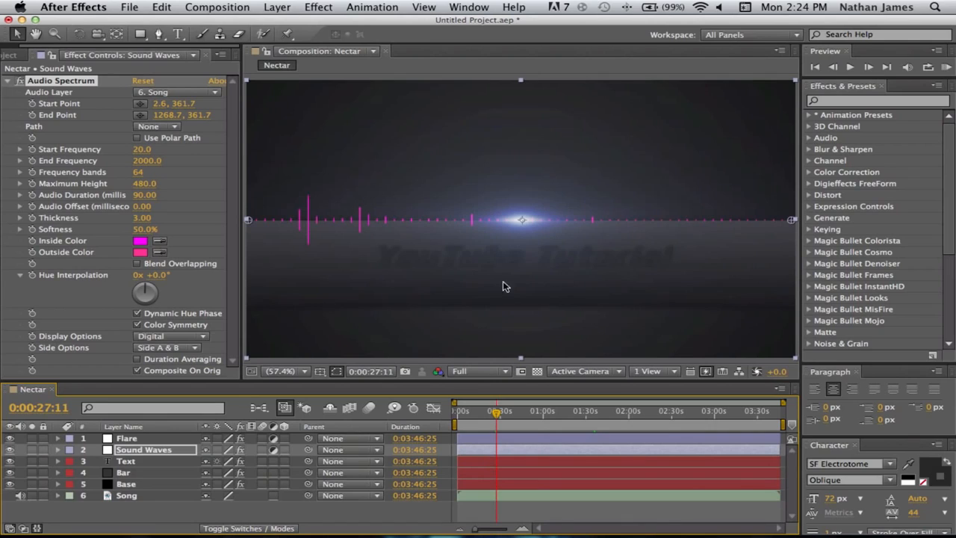
mouse_move(311, 245)
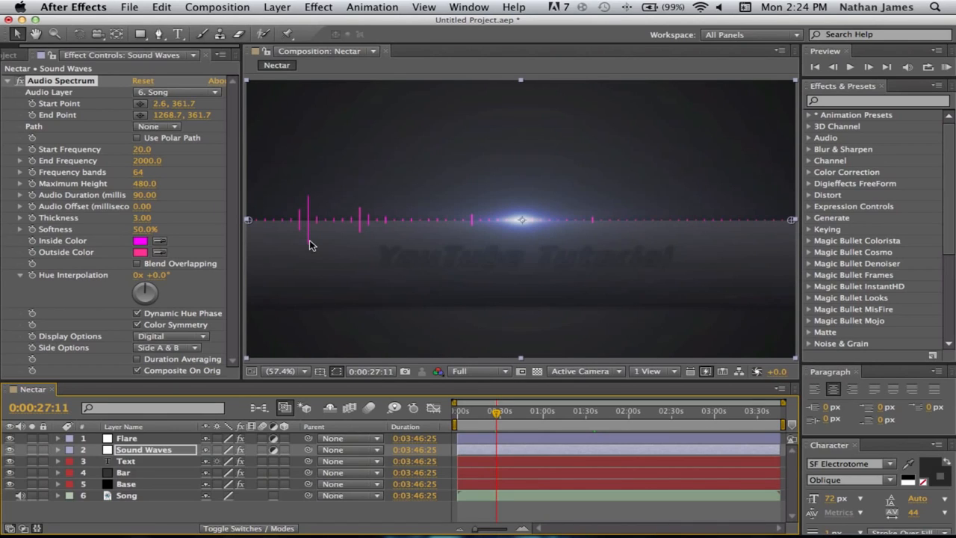
mouse_move(440, 234)
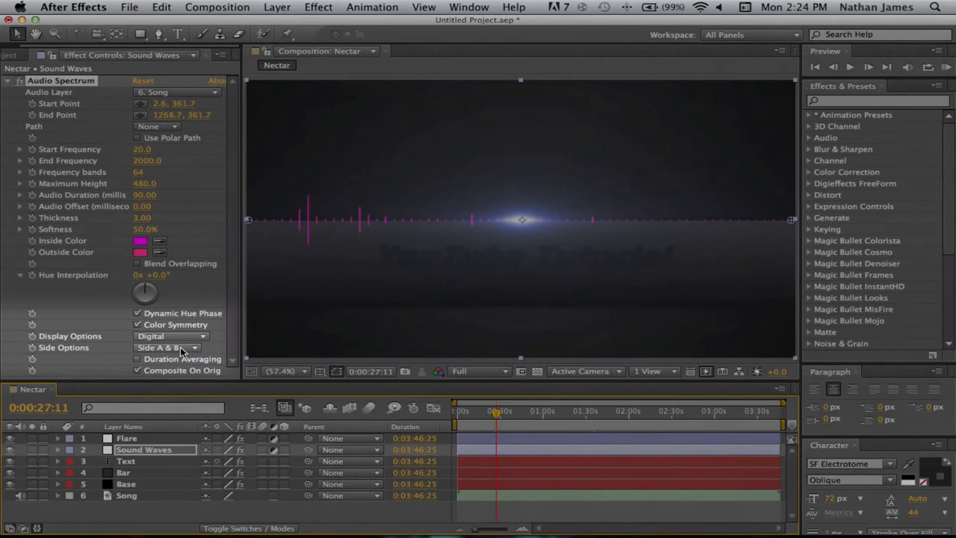
- Try Side A & B and Side B, then settle on Side A so bars rise above the line
left_click(168, 347)
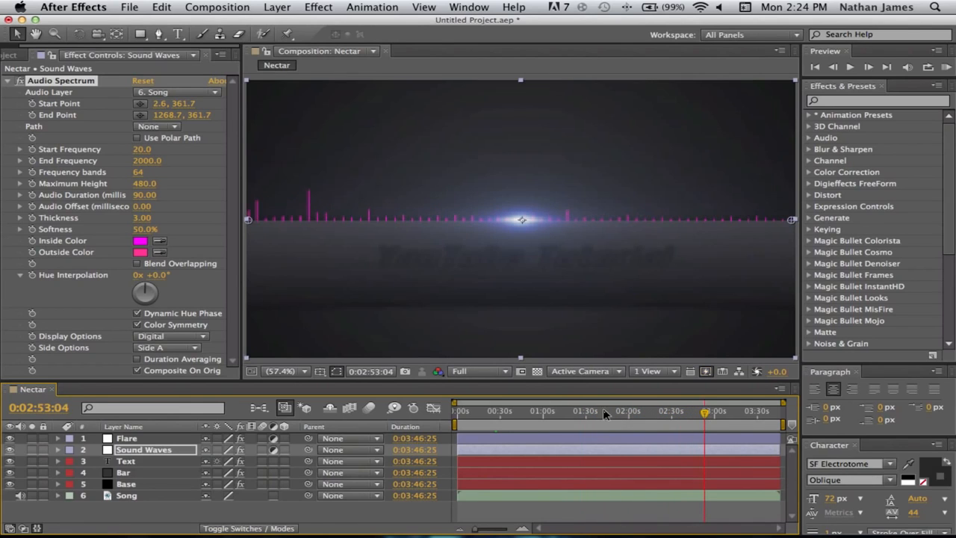
left_click(166, 347)
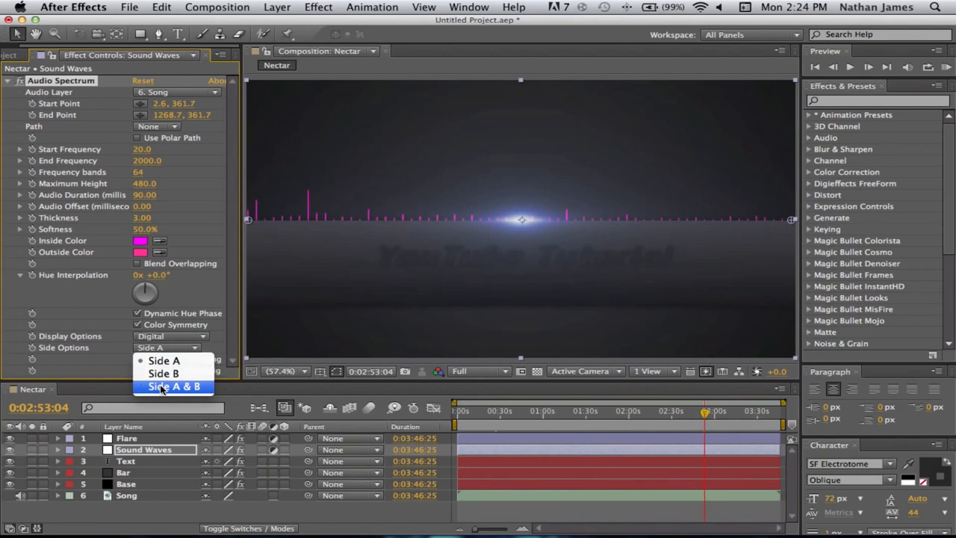
left_click(173, 385)
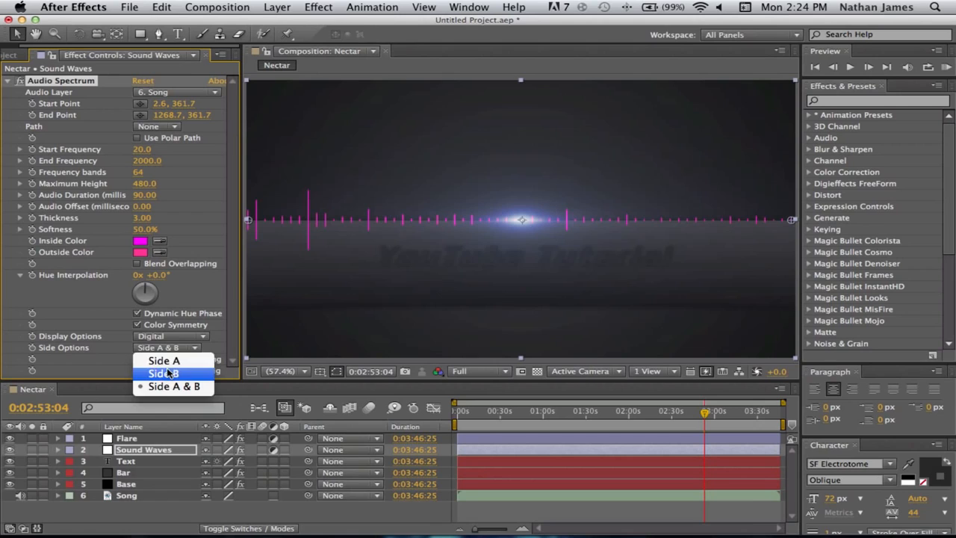
left_click(164, 374)
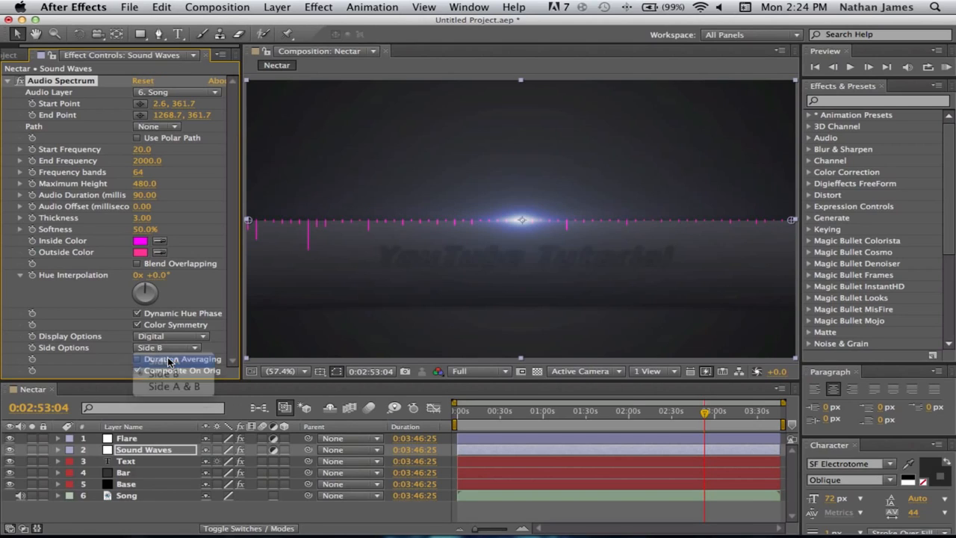
left_click(162, 372)
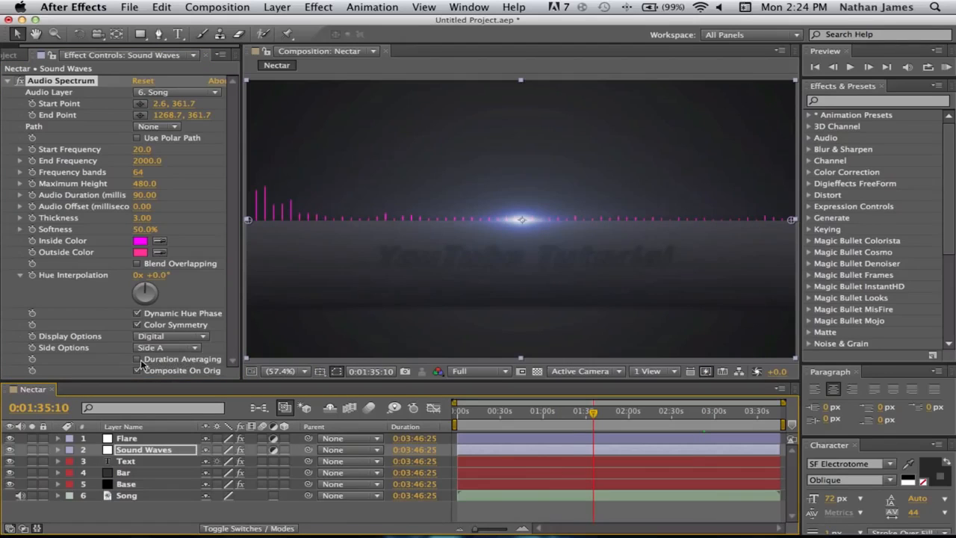
- Raise Maximum Height to 2000 and scrub the song to preview the taller bars
left_click(138, 358)
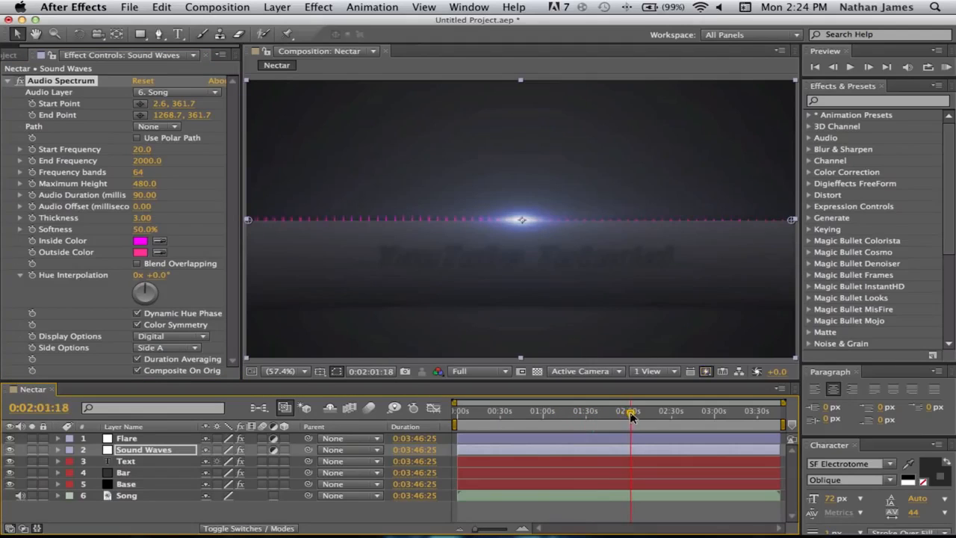
mouse_move(144, 192)
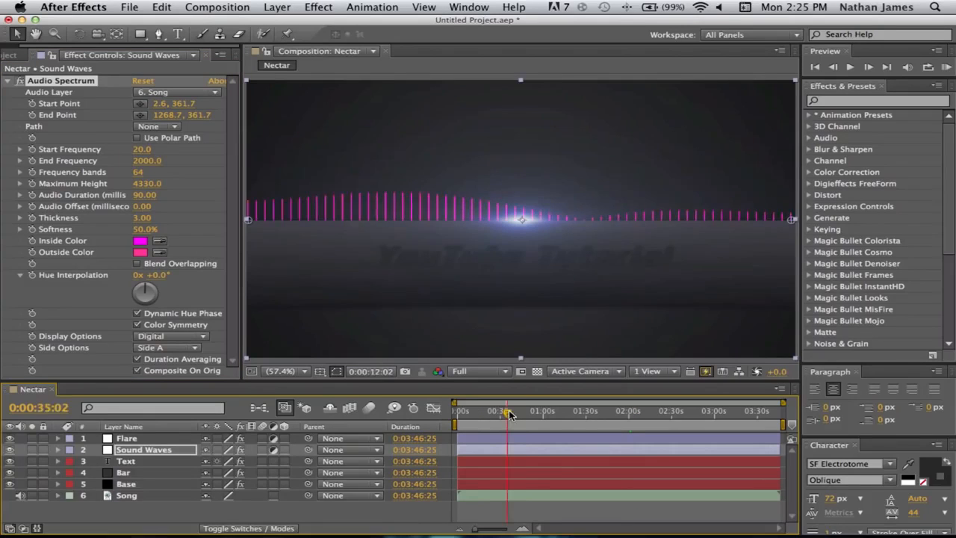
left_click_drag(508, 411, 539, 410)
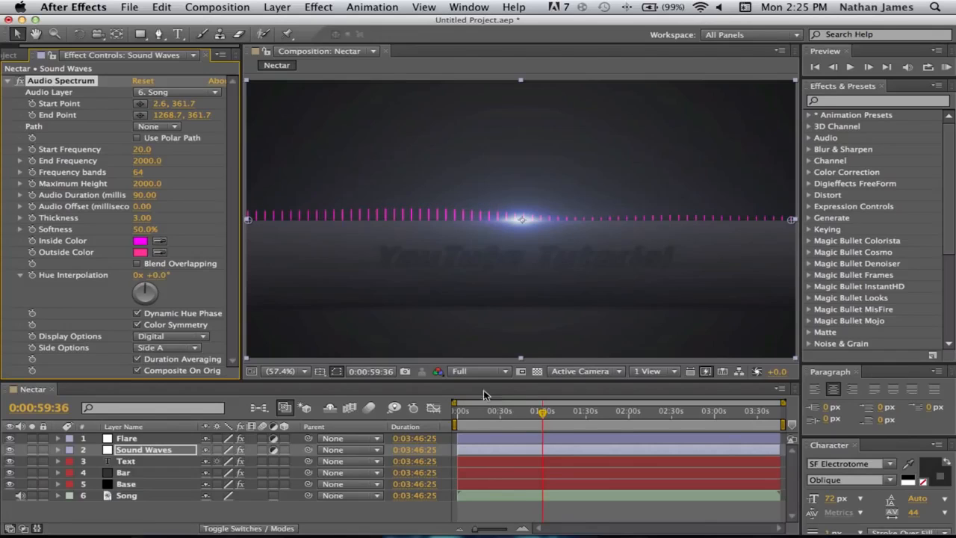
left_click(585, 411)
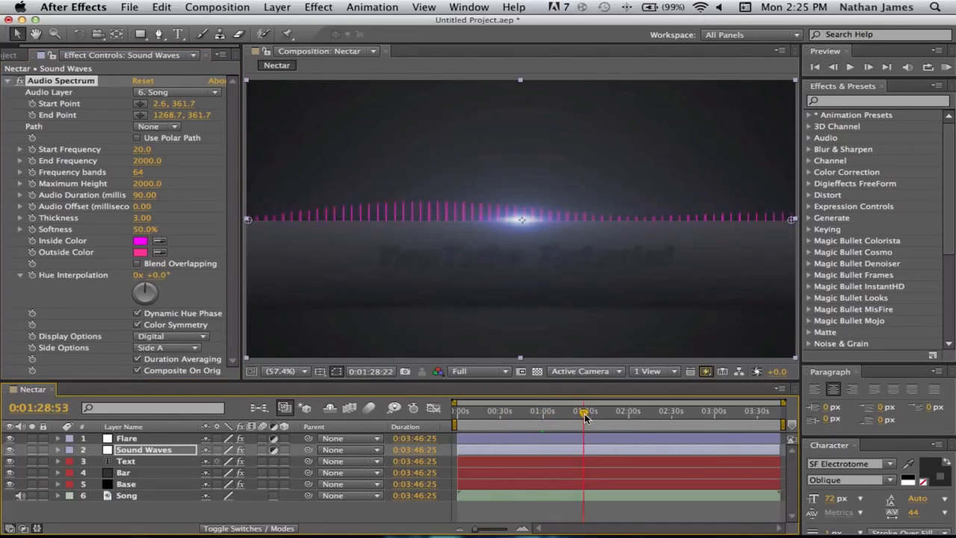
left_click_drag(586, 412, 590, 412)
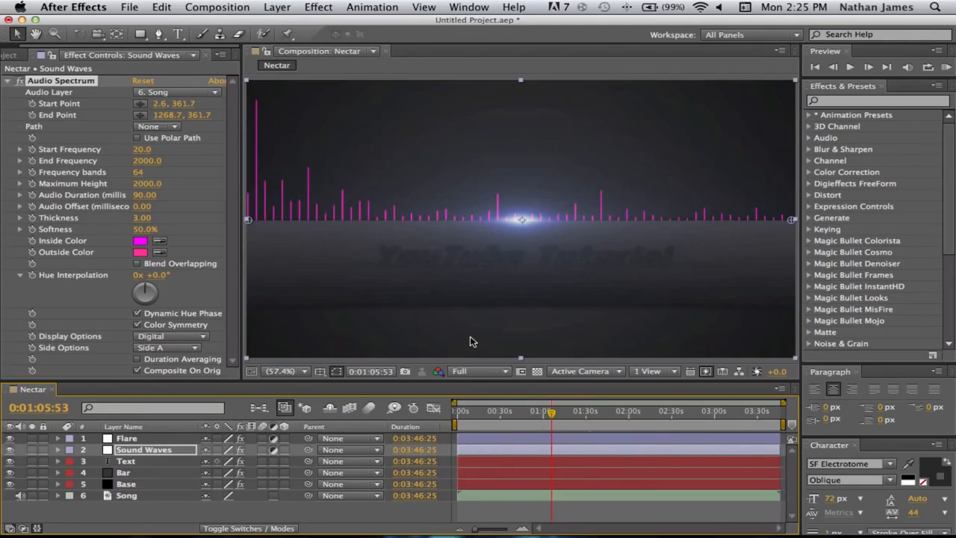
mouse_move(235, 264)
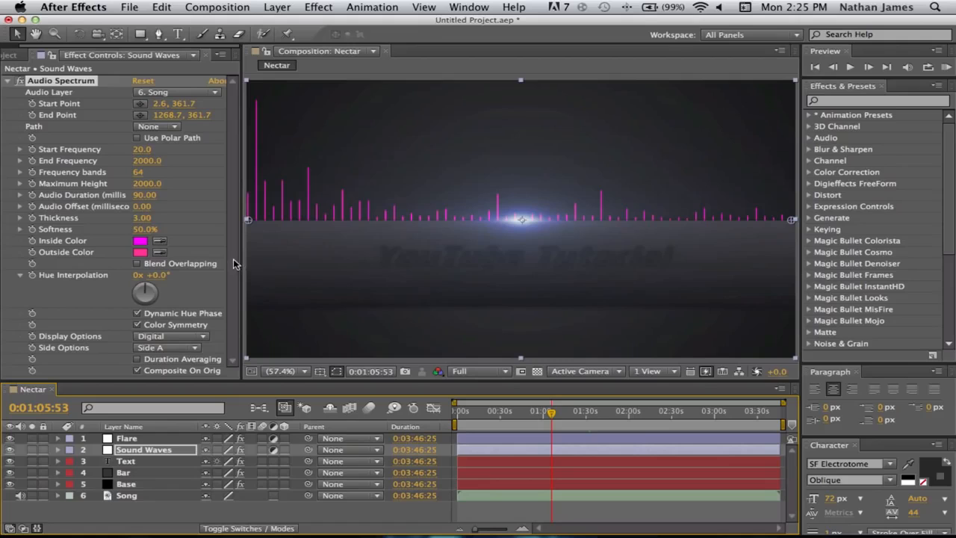
- Make both the Inside Color and Outside Color white
left_click(140, 240)
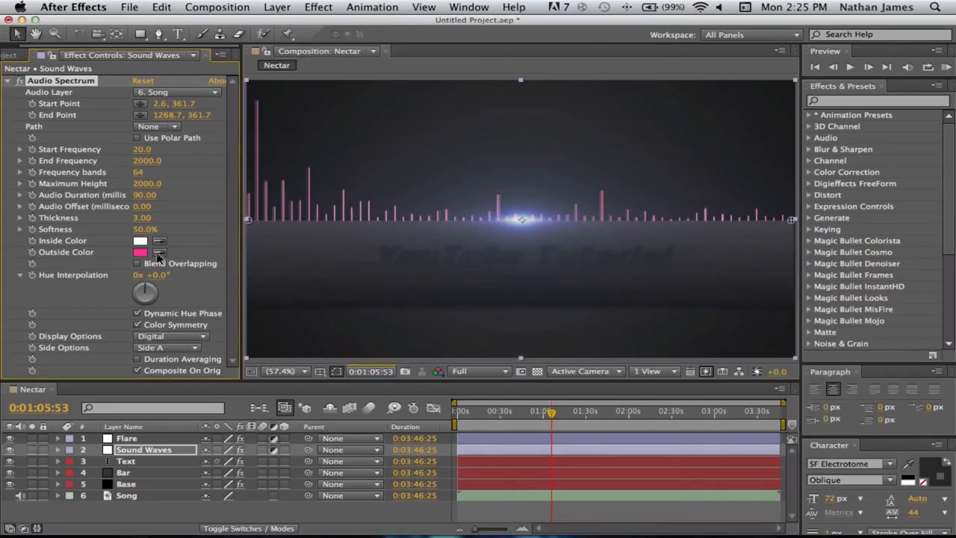
left_click(140, 251)
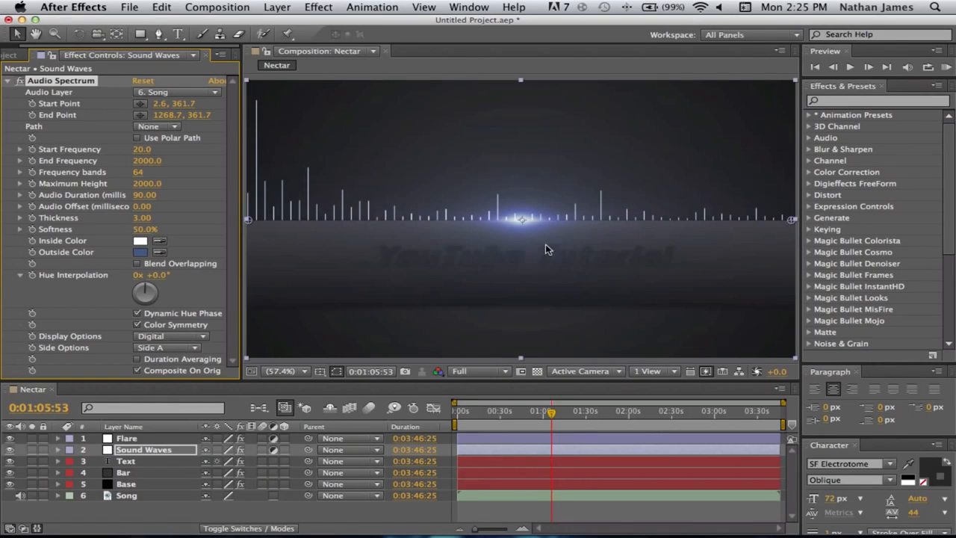
mouse_move(361, 213)
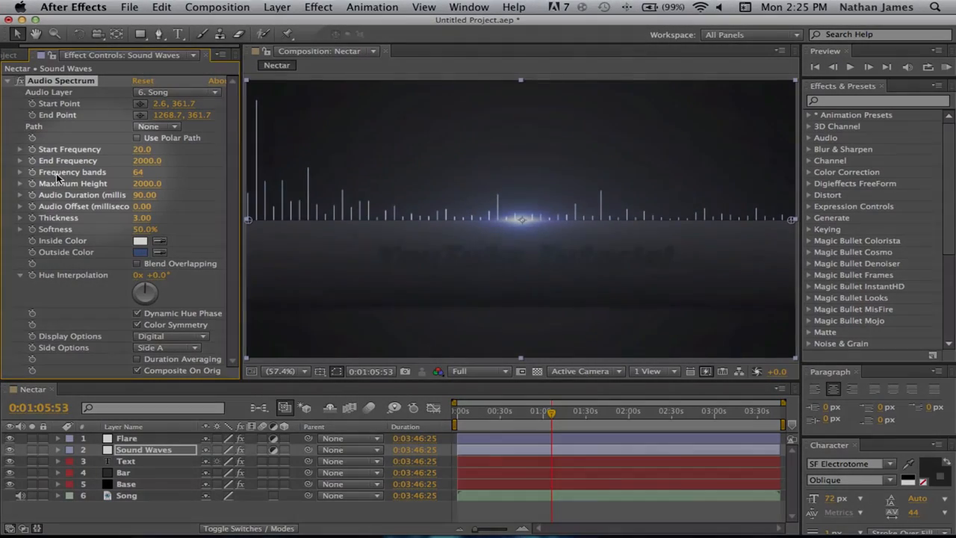
- Raise Frequency bands from 64 to 150 and preview the dense white bars
left_click(137, 171)
type("150")
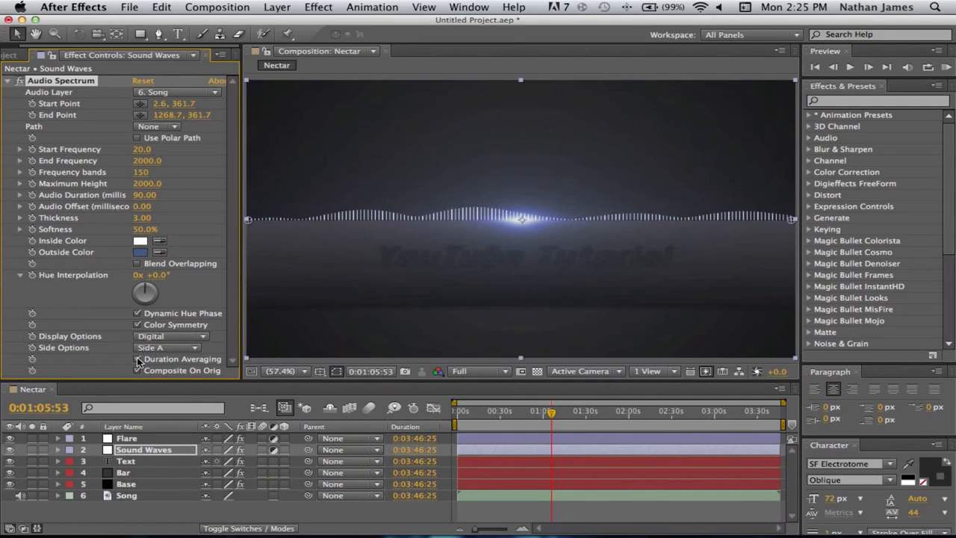
left_click_drag(552, 412, 544, 412)
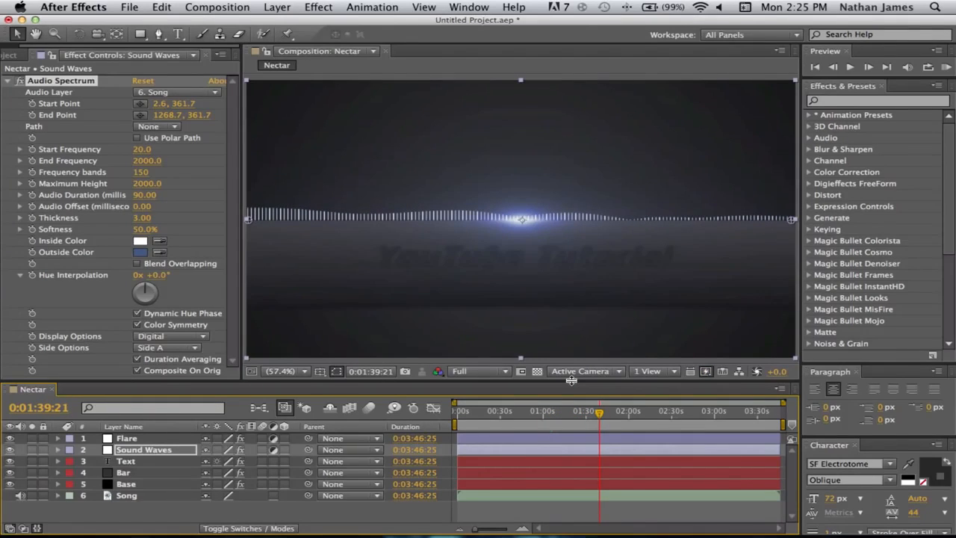
mouse_move(563, 288)
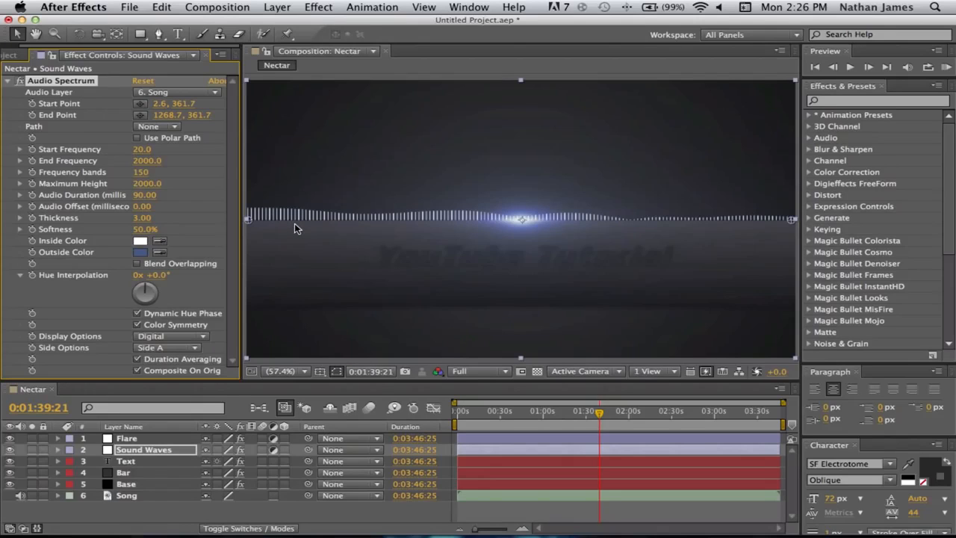
mouse_move(257, 235)
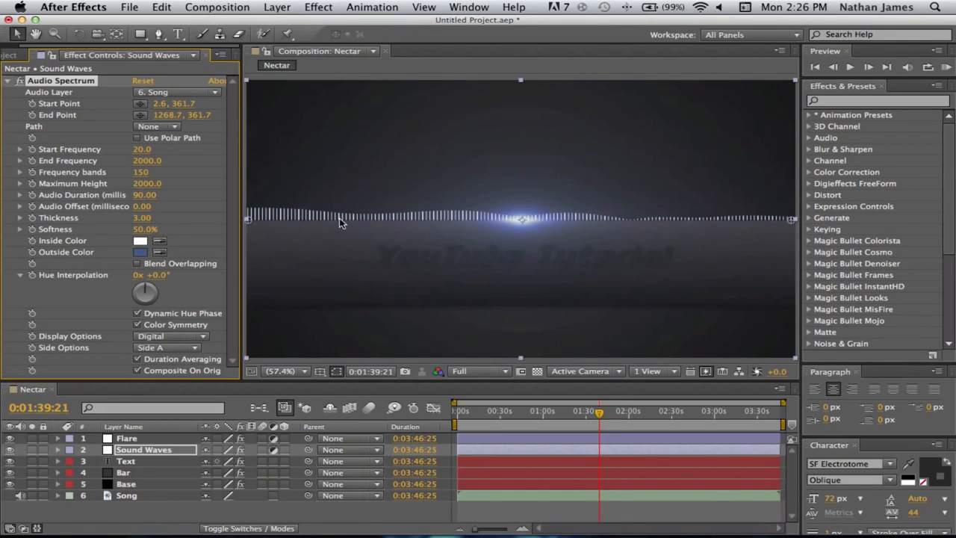
mouse_move(800, 227)
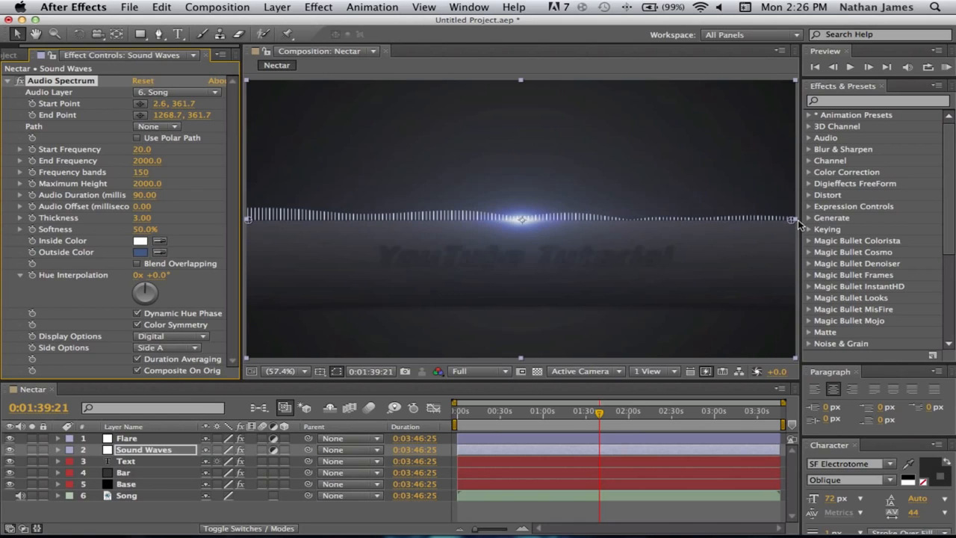
mouse_move(54, 282)
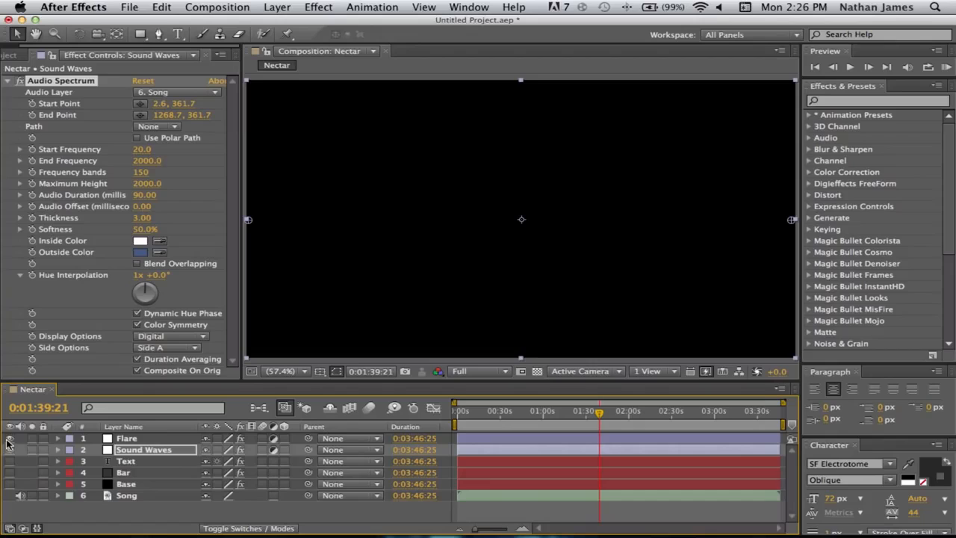
- Hide the Flare and Text layers, leaving the spectrum over a dark background
left_click(10, 439)
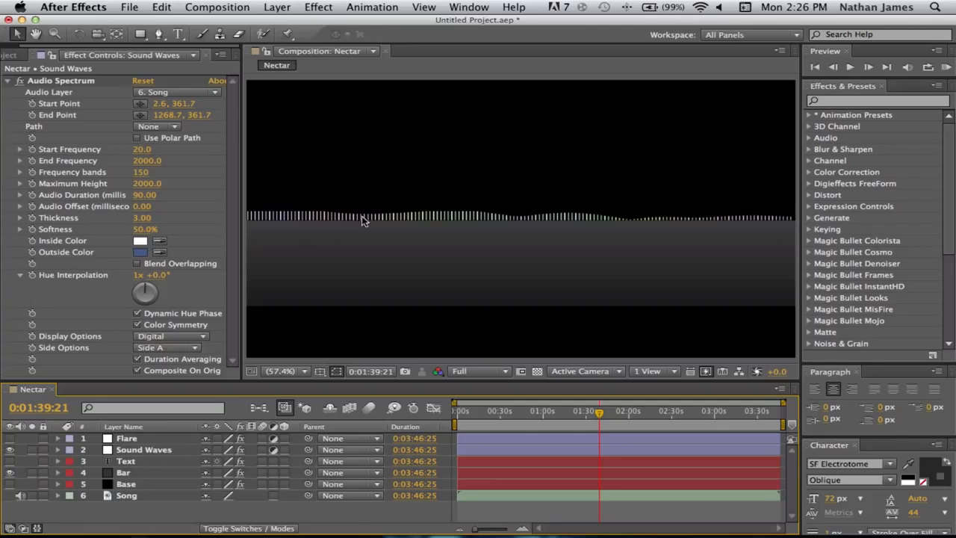
- Make the Inside Color black, then begin choosing a blue-grey Outside Color
left_click(141, 241)
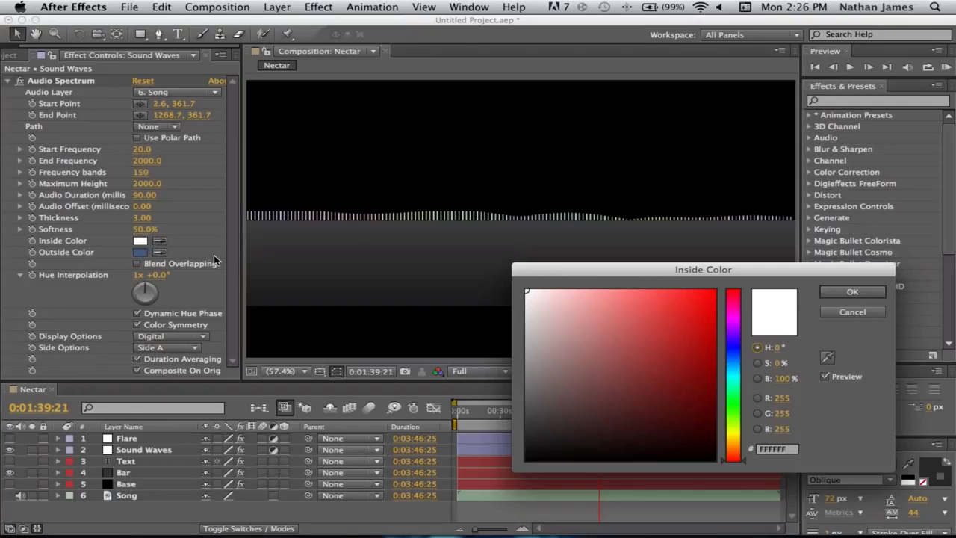
left_click(538, 430)
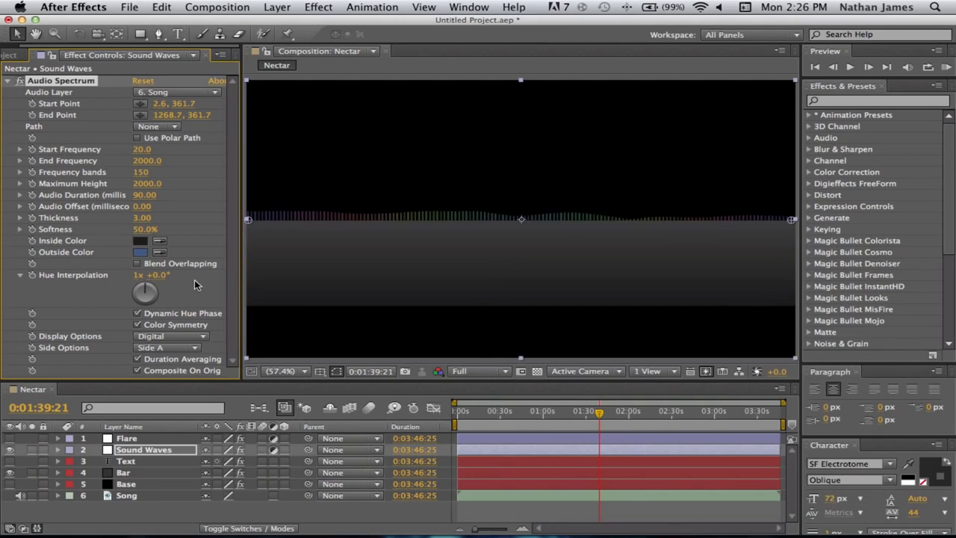
left_click(141, 251)
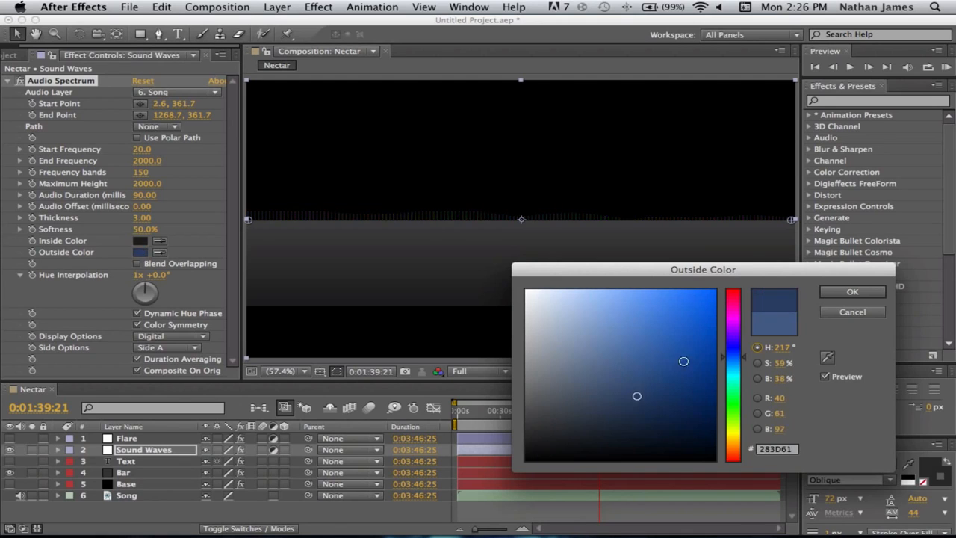
- Choose a purple hue for the spectrum's Outside Color (after trying orange) and confirm it
left_click(714, 296)
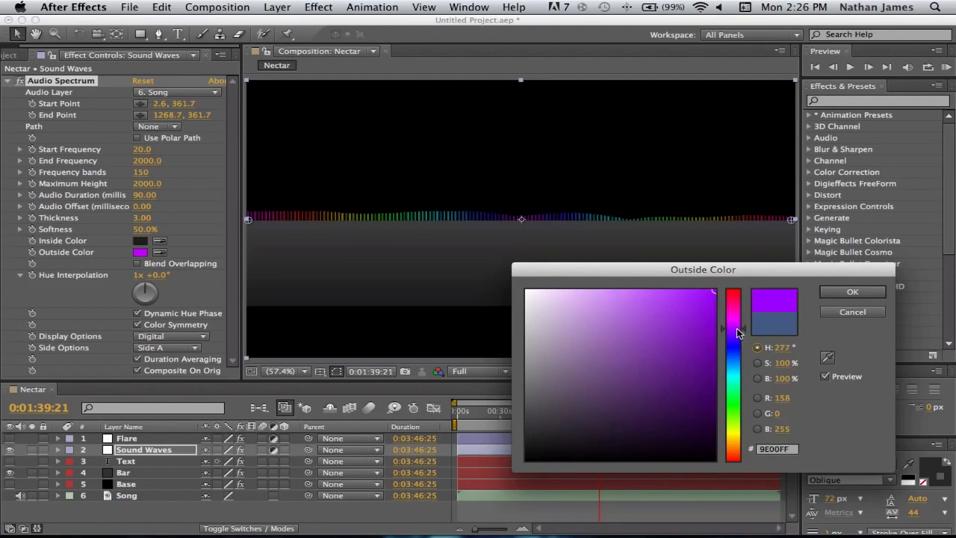
left_click_drag(735, 332, 735, 448)
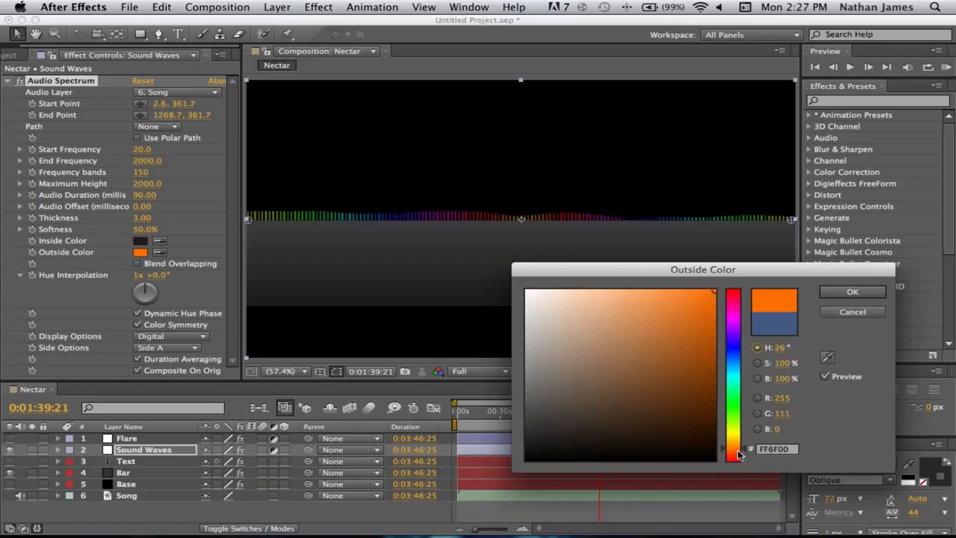
left_click(733, 316)
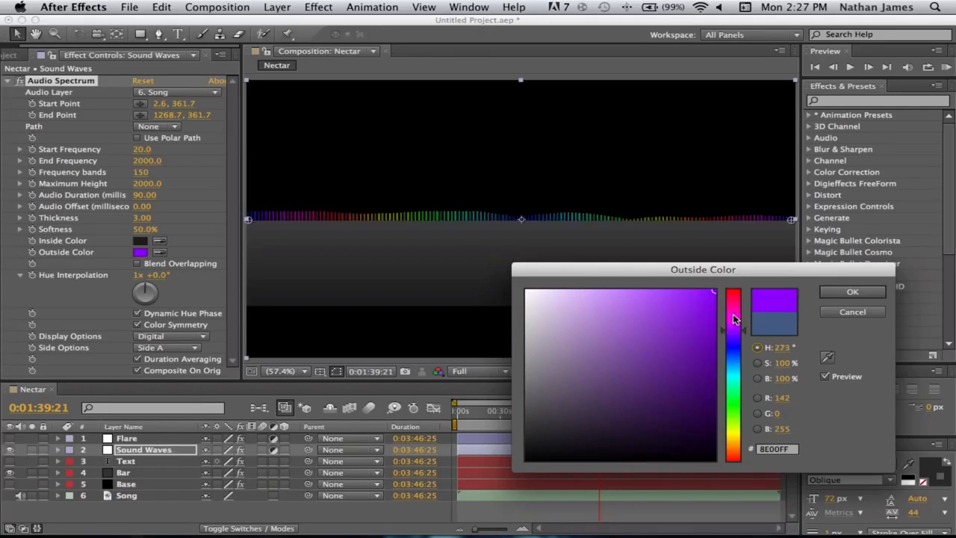
left_click(732, 291)
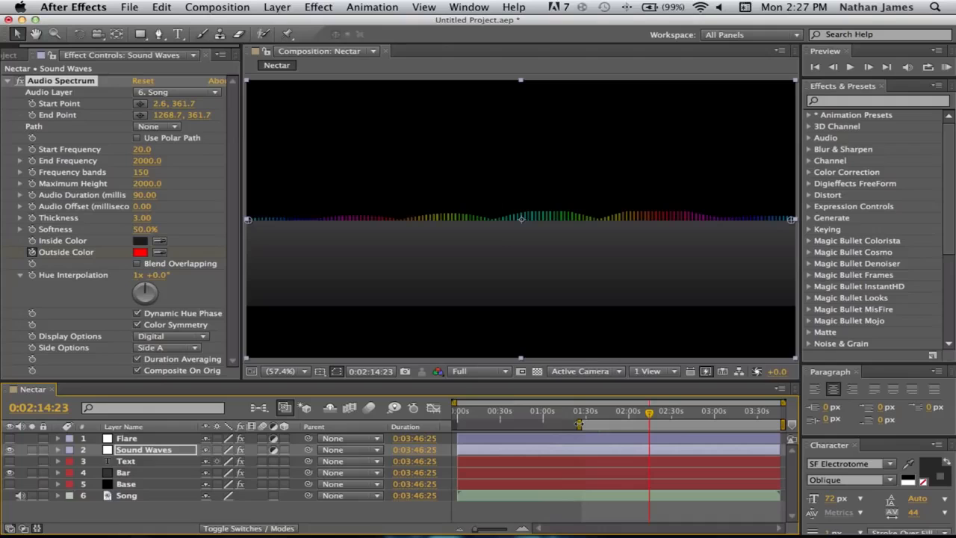
- Set the Outside Color to red, preview the colour animation, and unhide the flare and title layers
left_click(140, 251)
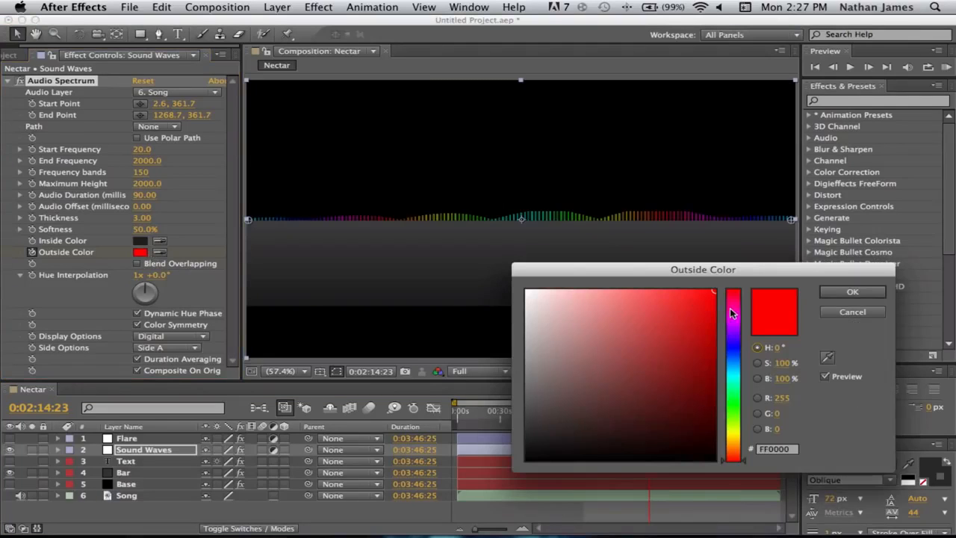
left_click(732, 321)
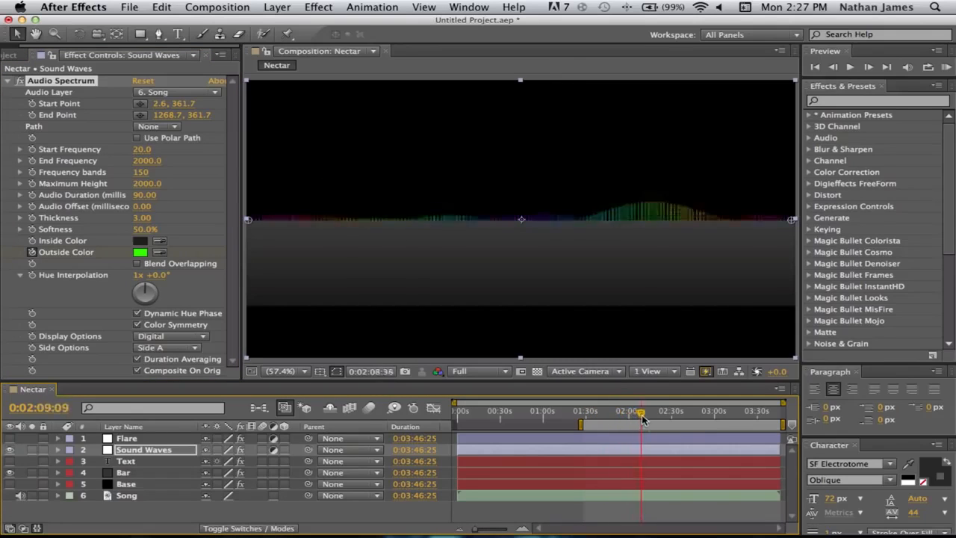
left_click_drag(641, 419, 630, 419)
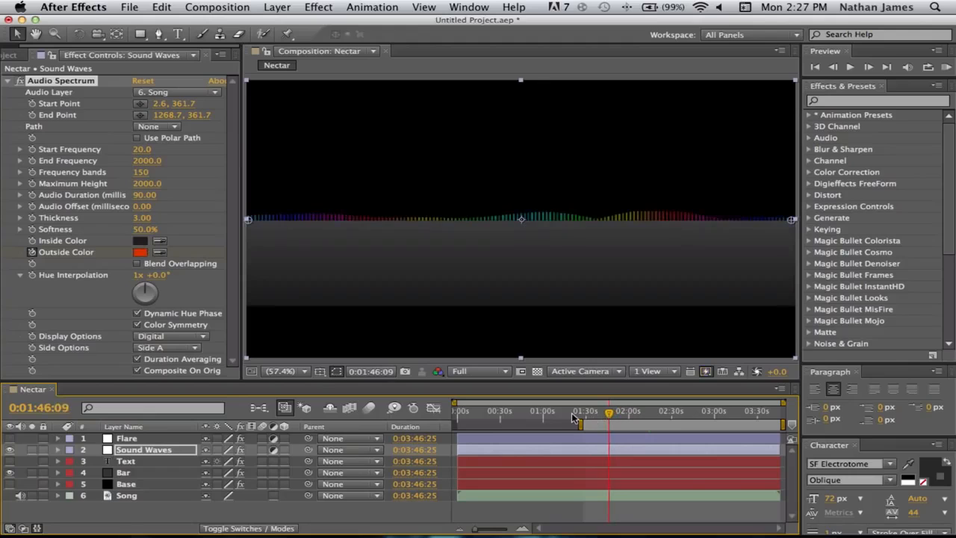
left_click(11, 439)
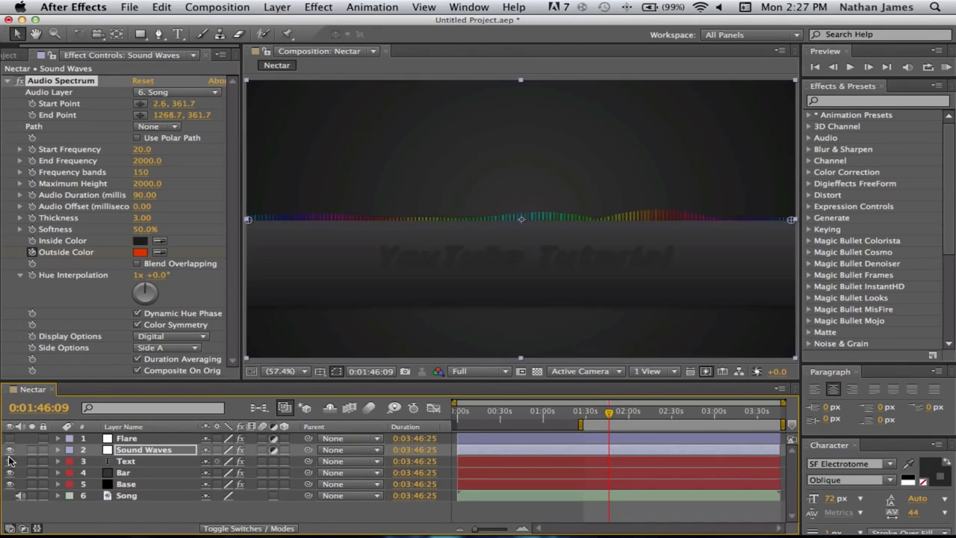